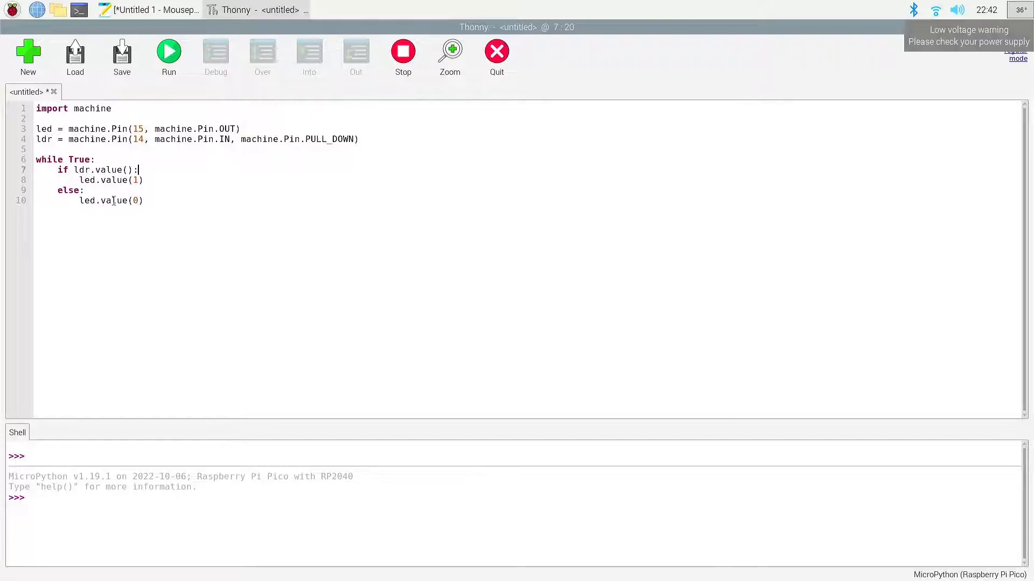
# Save the script to the Pico as tutorial03.py, overwriting the existing file, and run it.
pyautogui.click(168, 52)
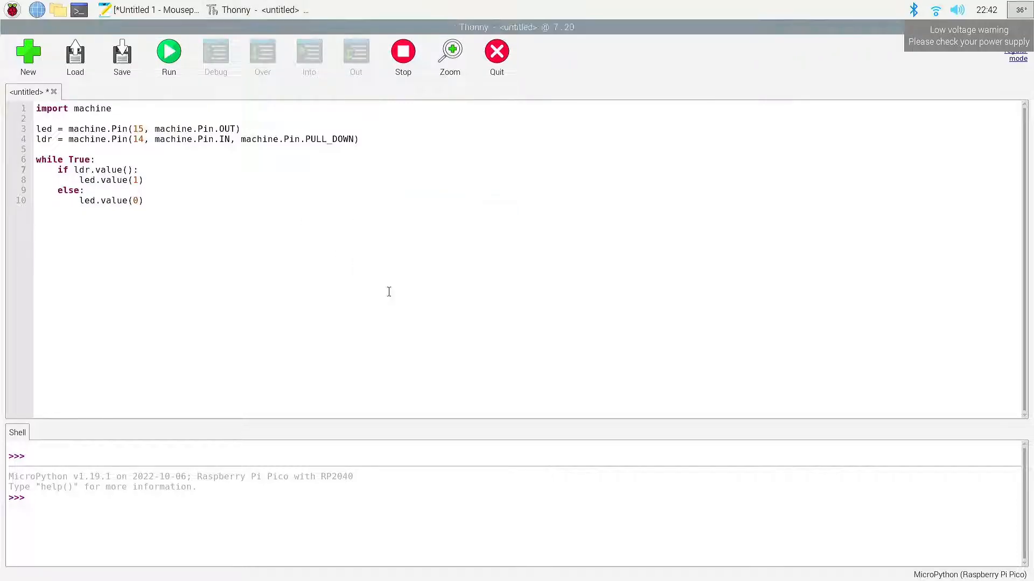
pyautogui.click(122, 56)
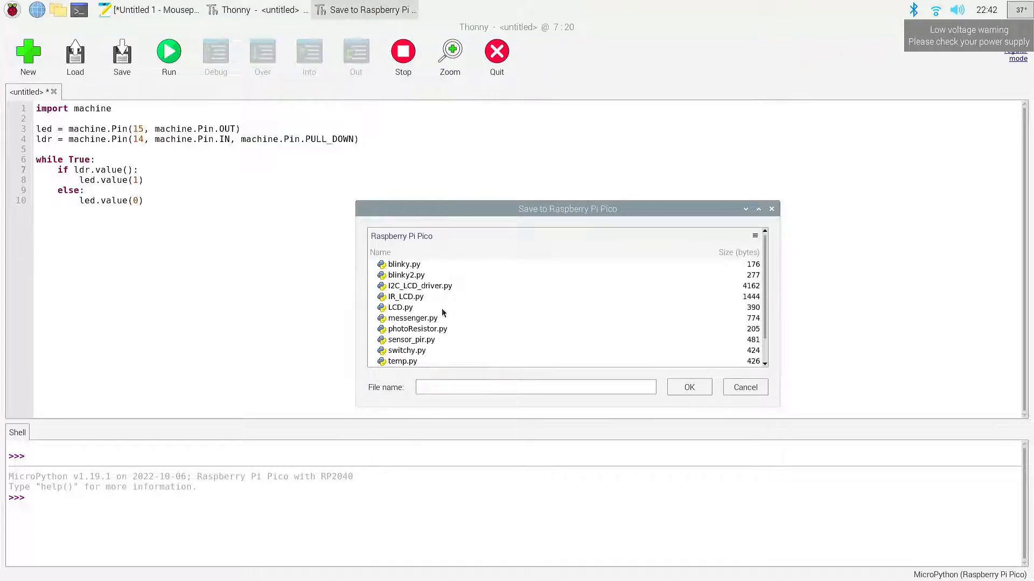
pyautogui.click(411, 361)
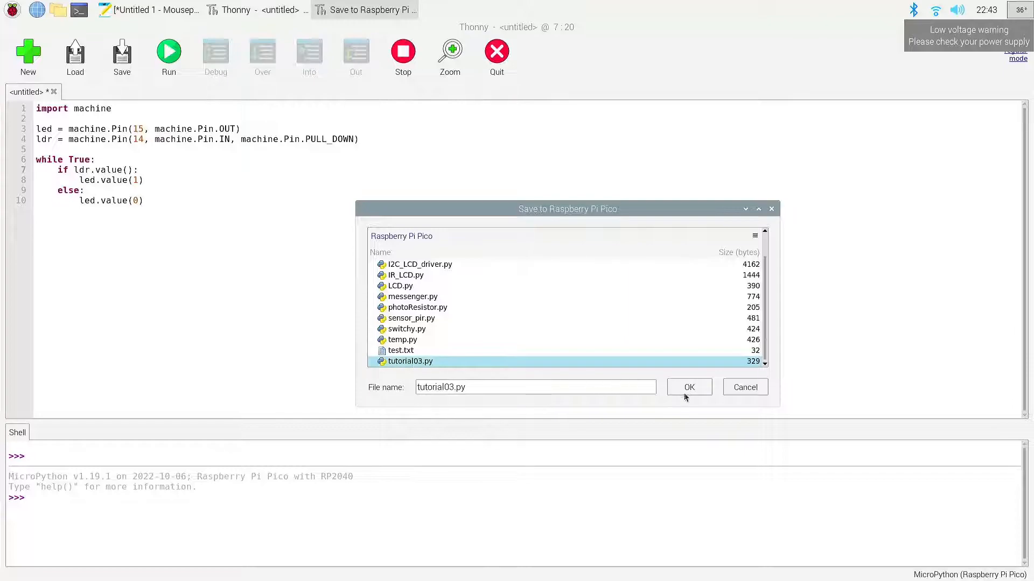
pyautogui.click(688, 387)
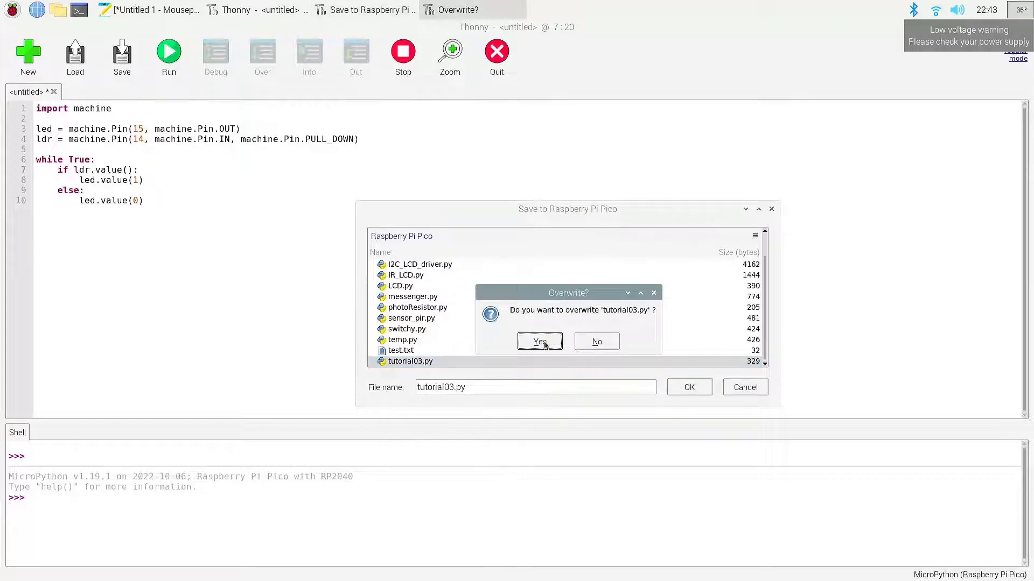
pyautogui.moveTo(637, 316)
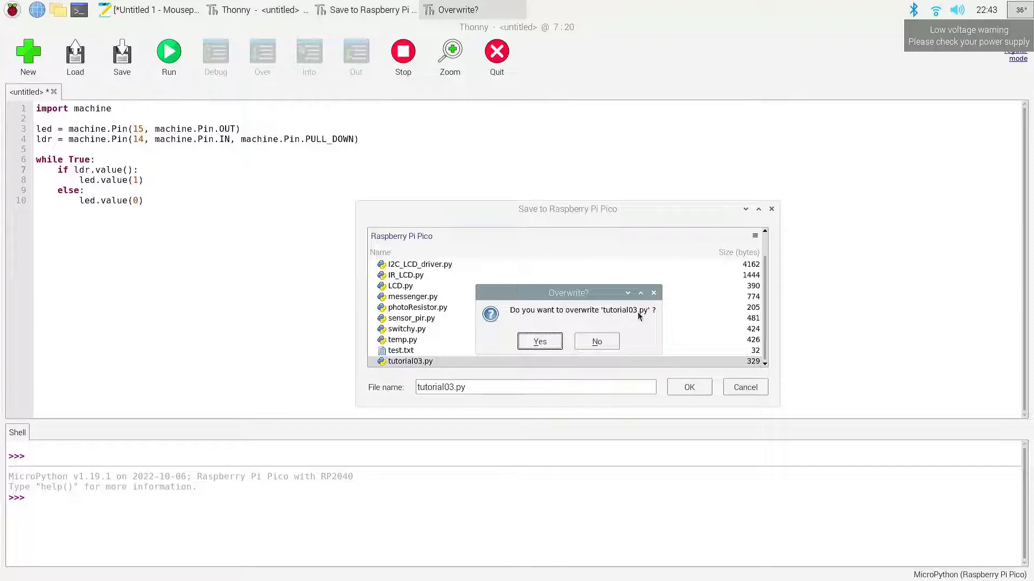
pyautogui.click(540, 341)
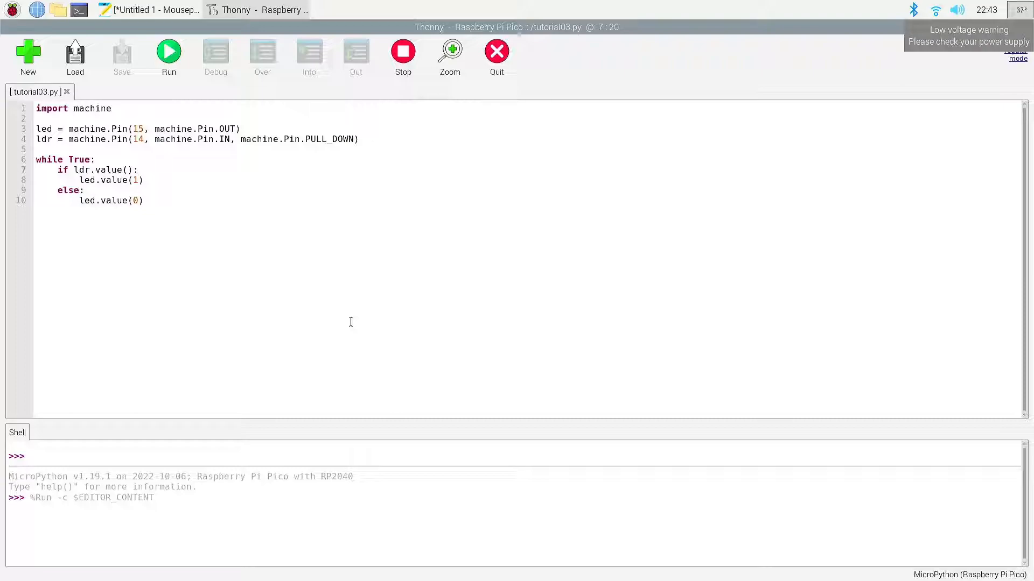
# Add print("on") after led.value(1) and print("off") after led.value(0).
pyautogui.click(139, 170)
pyautogui.write('pt')
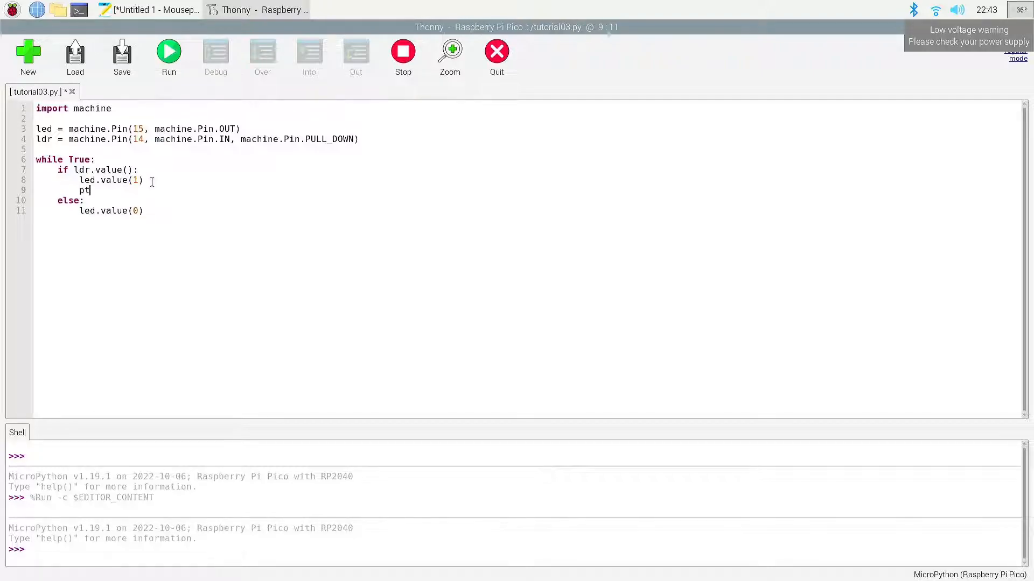
pyautogui.press('BackSpace')
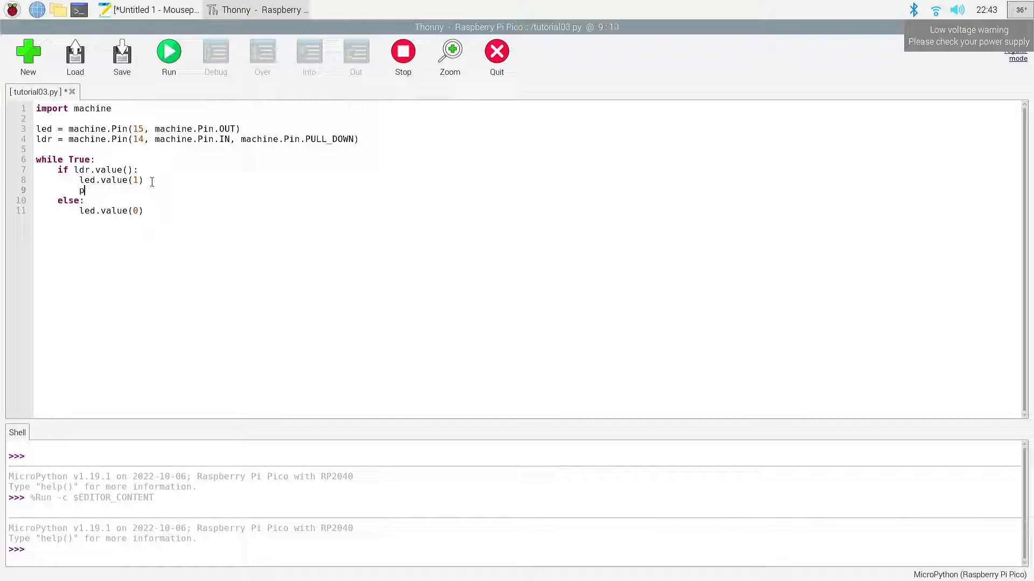
pyautogui.write('rint')
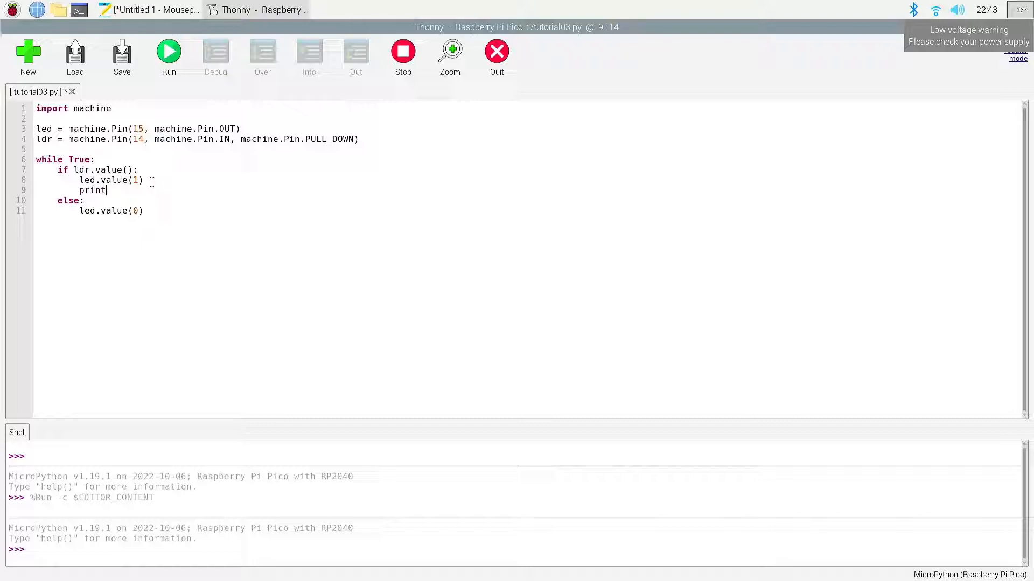
pyautogui.write('()')
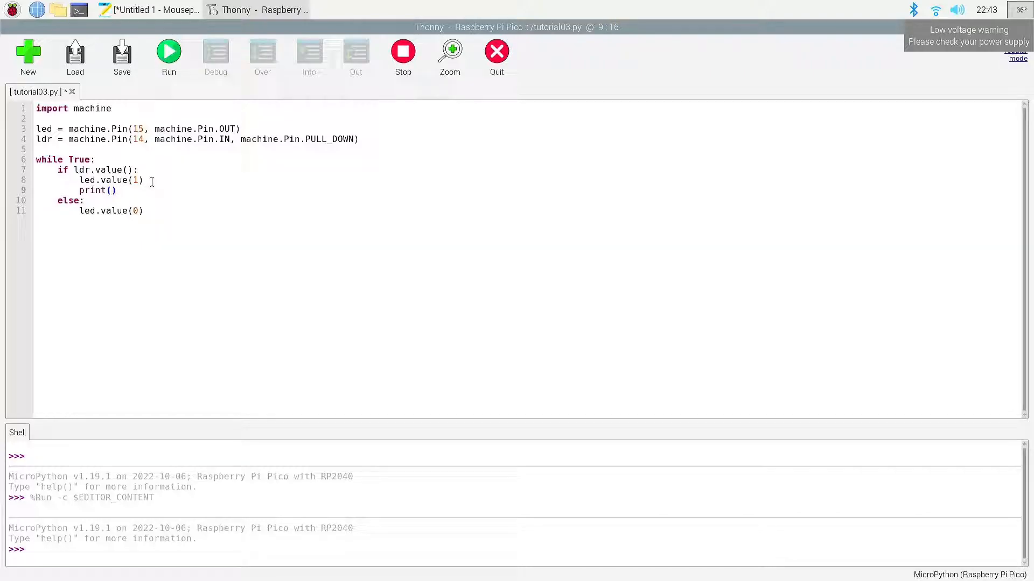
pyautogui.write('"on"')
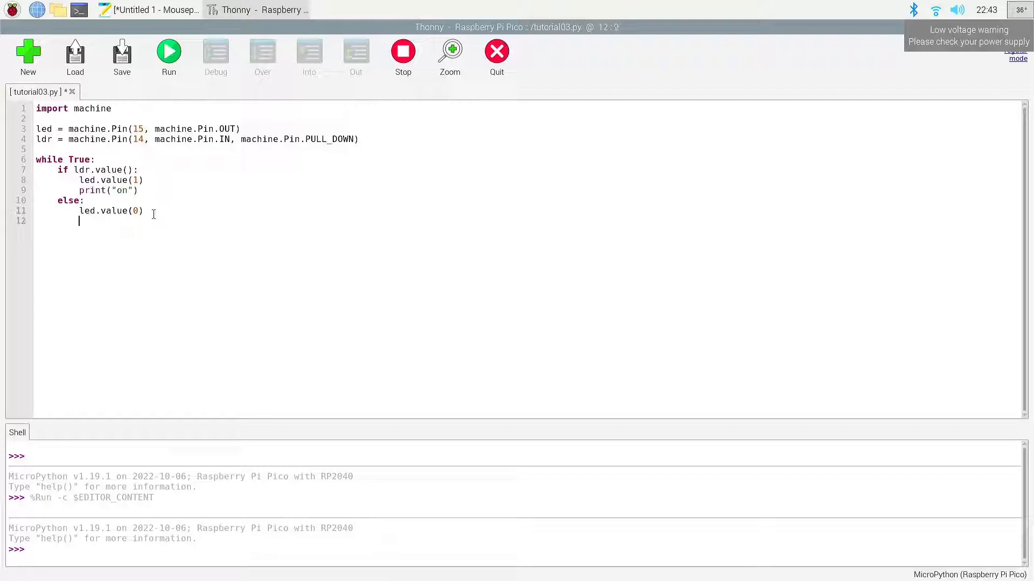
pyautogui.write('print("of")')
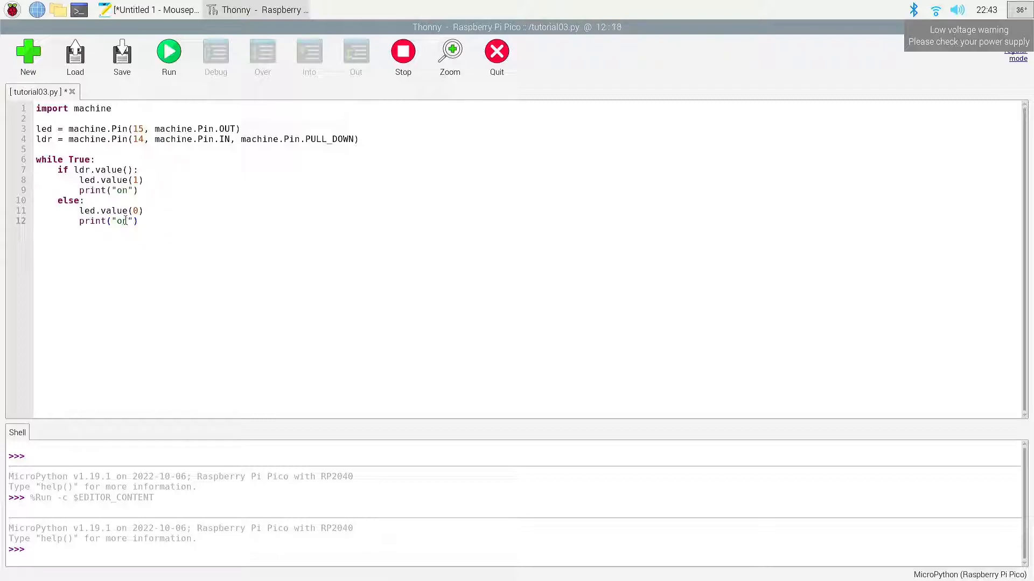
pyautogui.write('ff')
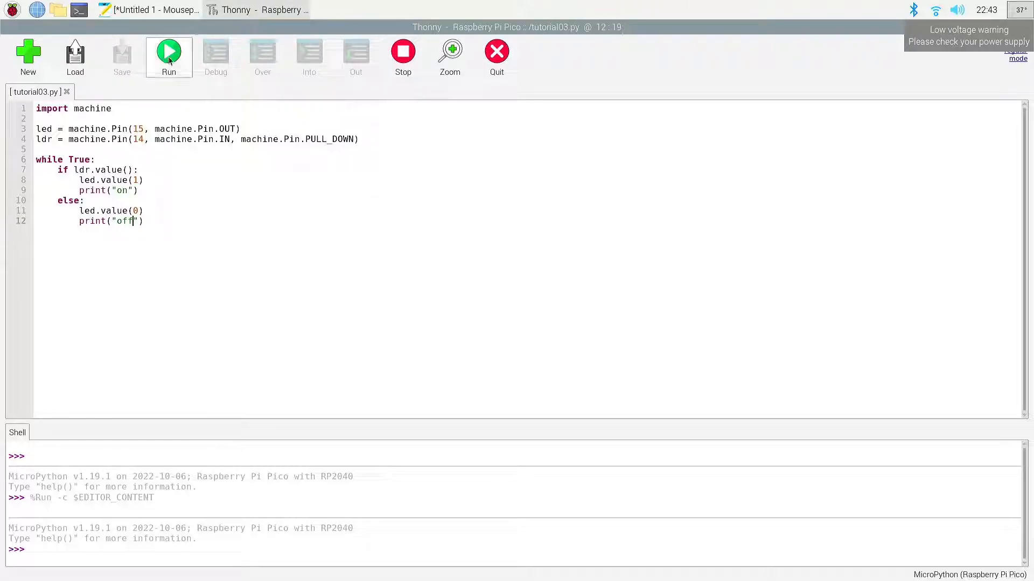
# Run the updated script on the Pico, watch repeated "off" output, then stop it.
pyautogui.click(169, 53)
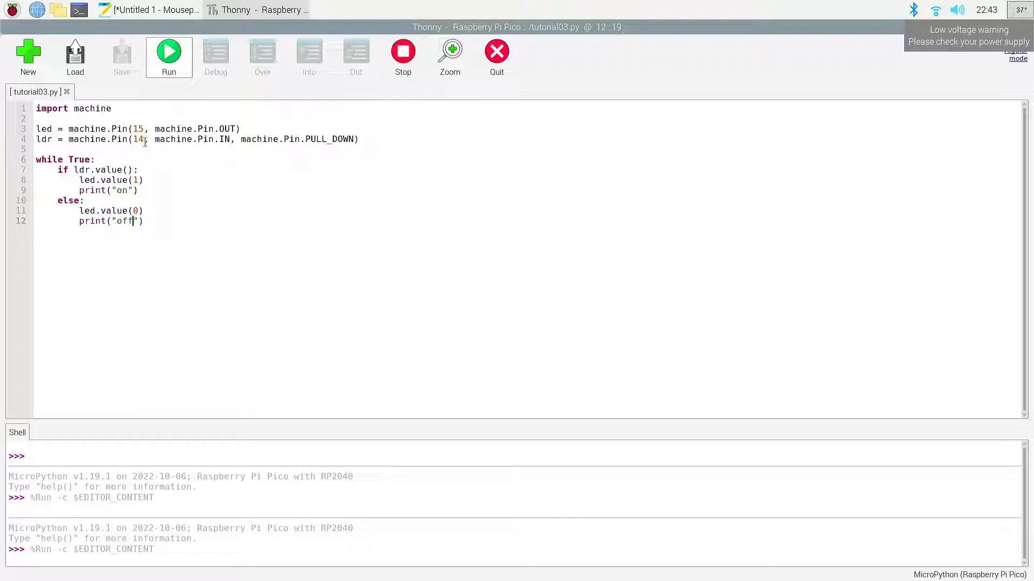
pyautogui.click(168, 51)
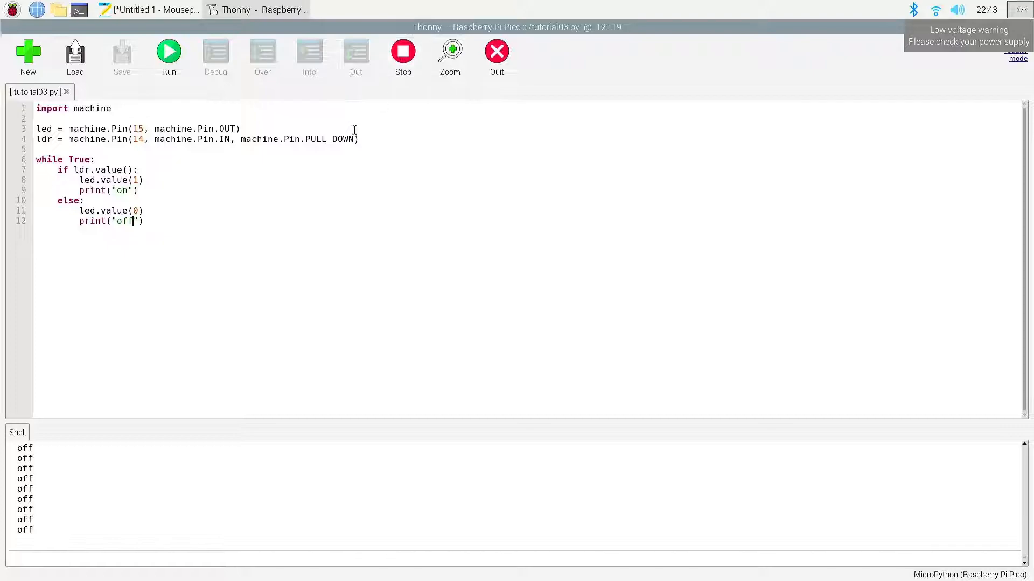
pyautogui.click(402, 50)
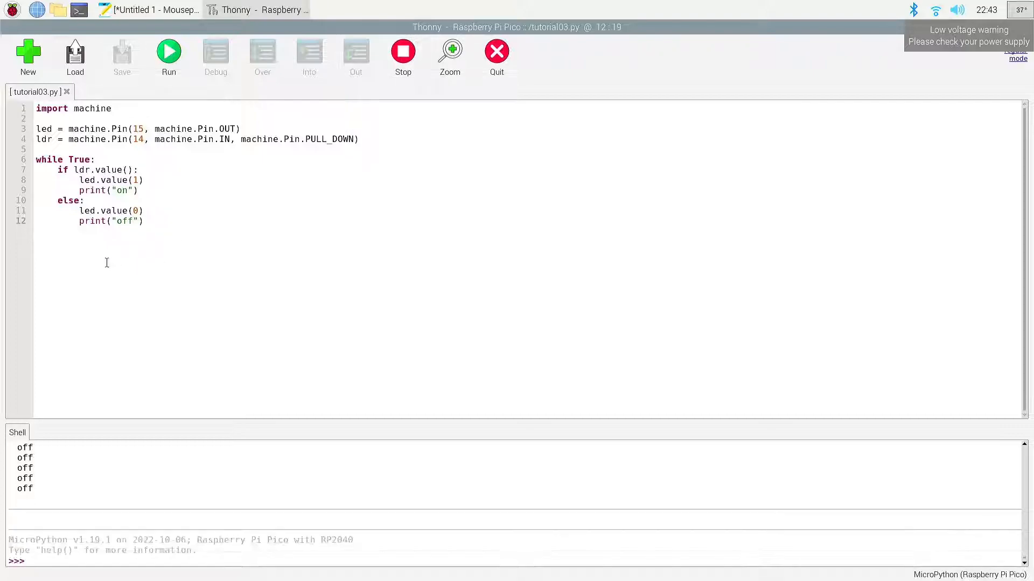
pyautogui.click(112, 108)
pyautogui.write('import')
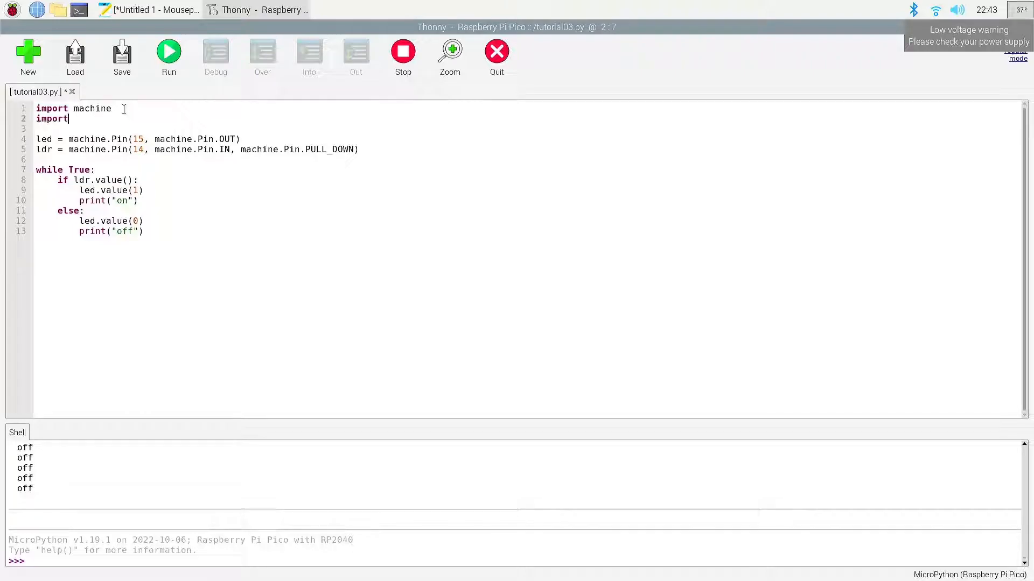
# Import utime, add utime.sleep_ms(1000) after both print lines, and rerun the script.
pyautogui.write('utime')
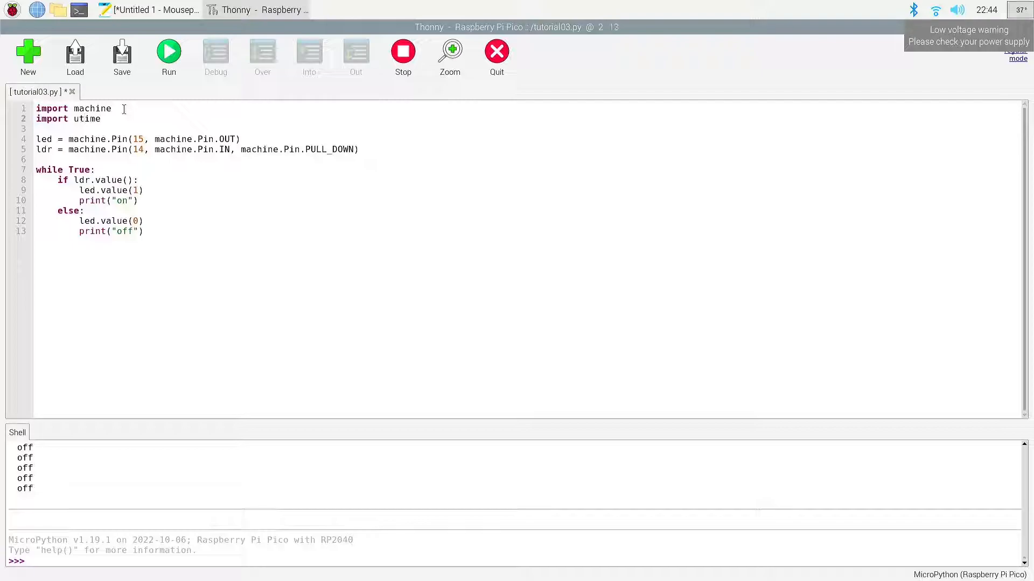
pyautogui.click(141, 200)
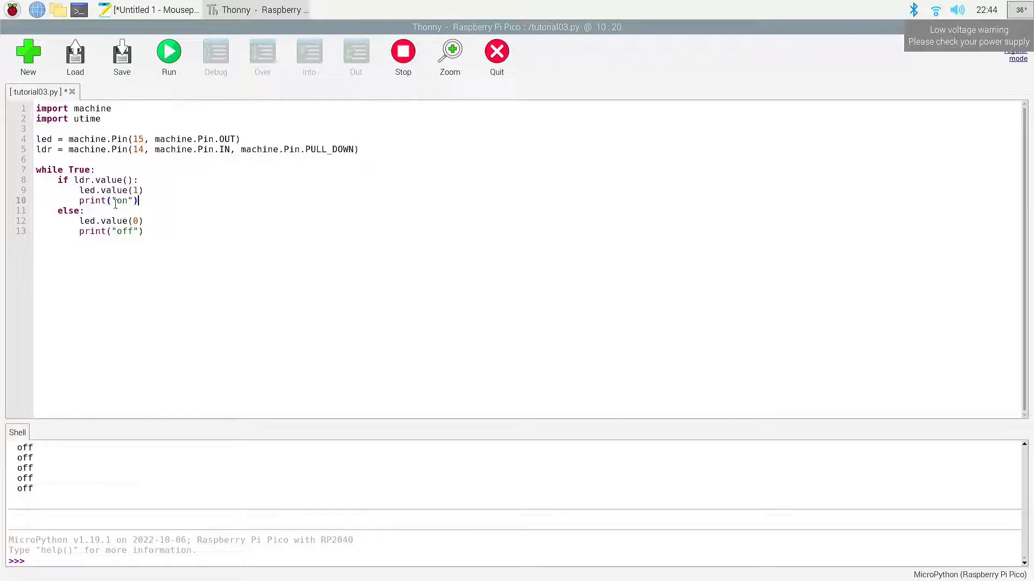
pyautogui.write('utimr')
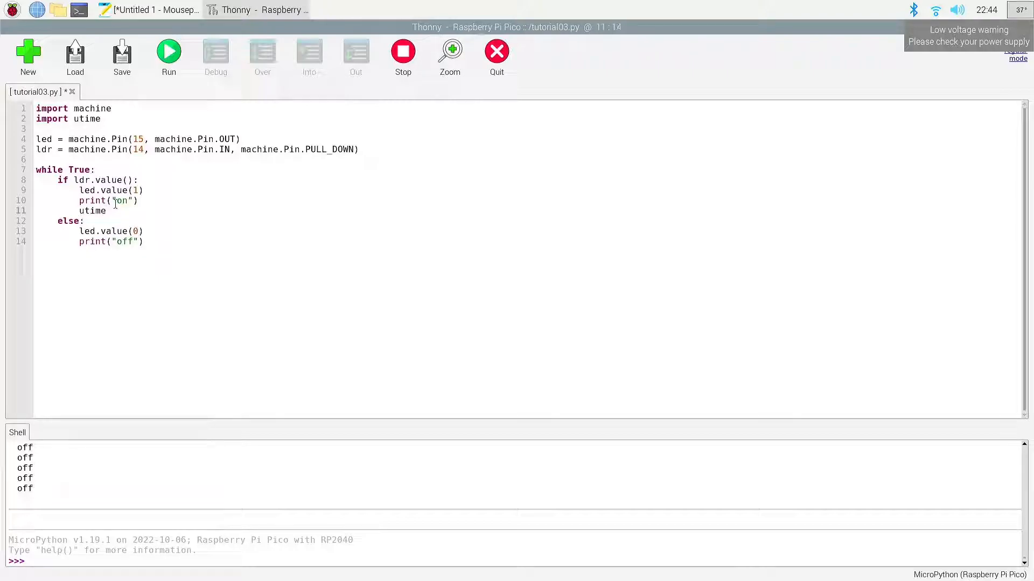
pyautogui.write('.sleep')
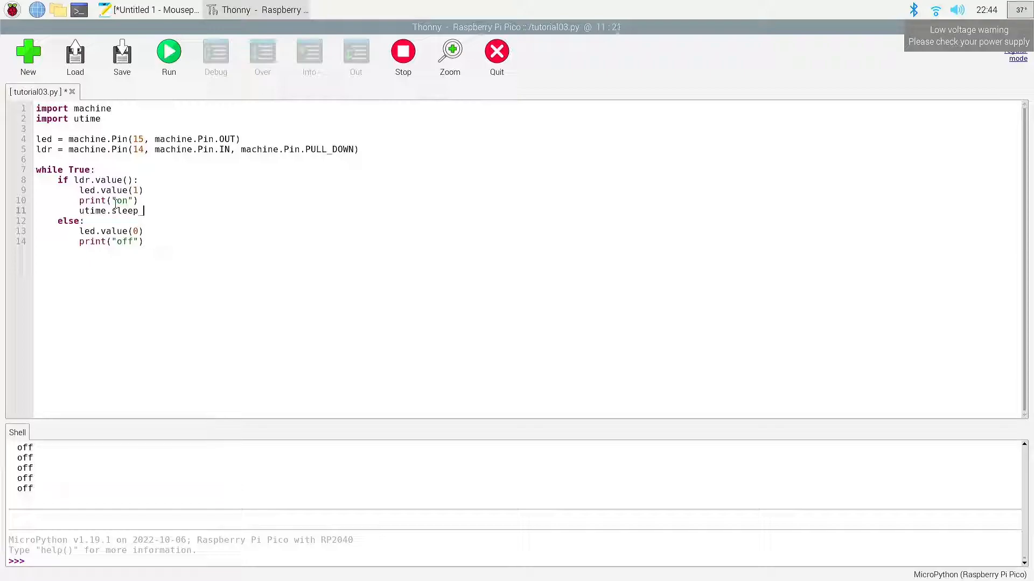
pyautogui.write('ms(')
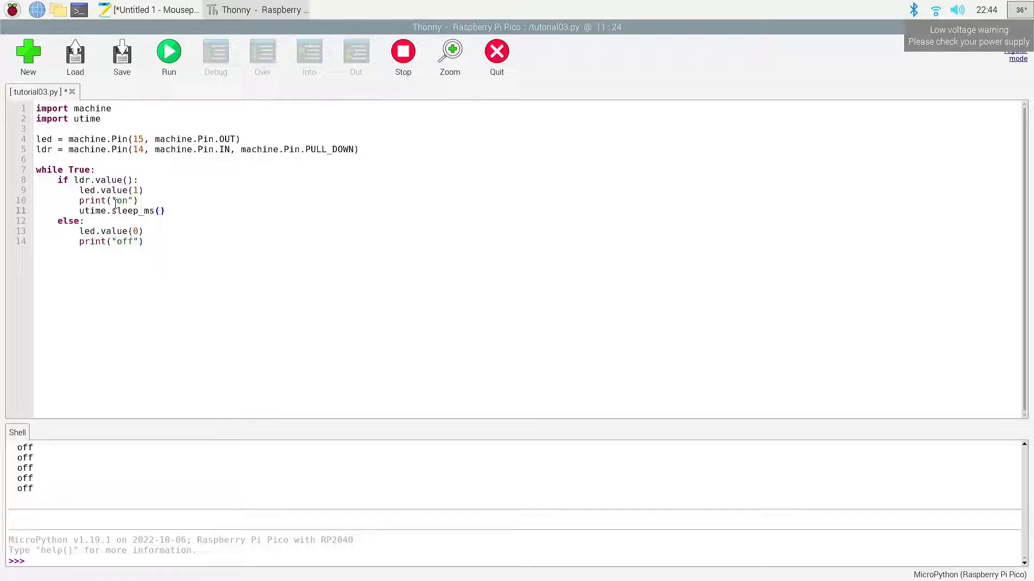
pyautogui.write('1000')
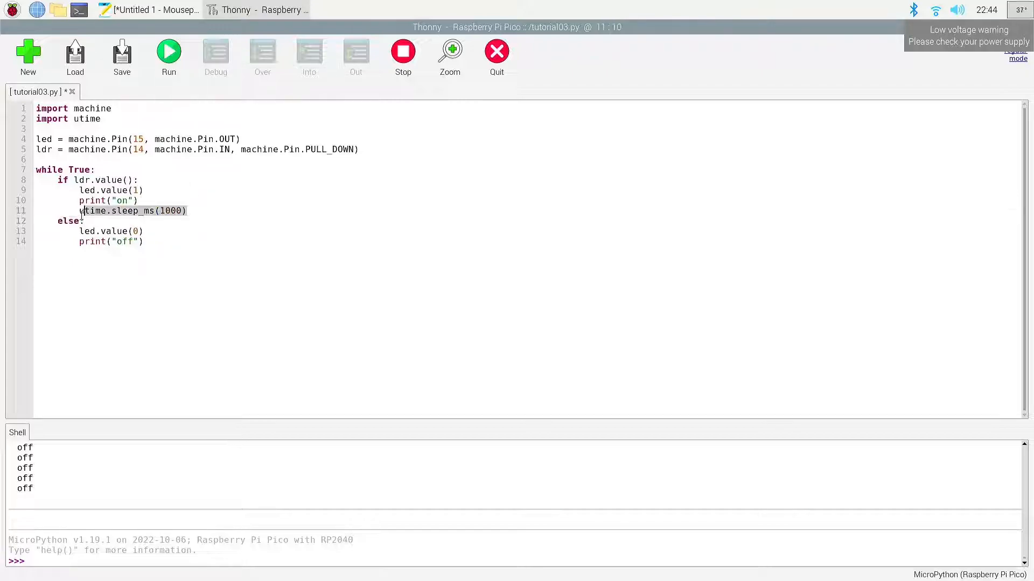
pyautogui.click(144, 241)
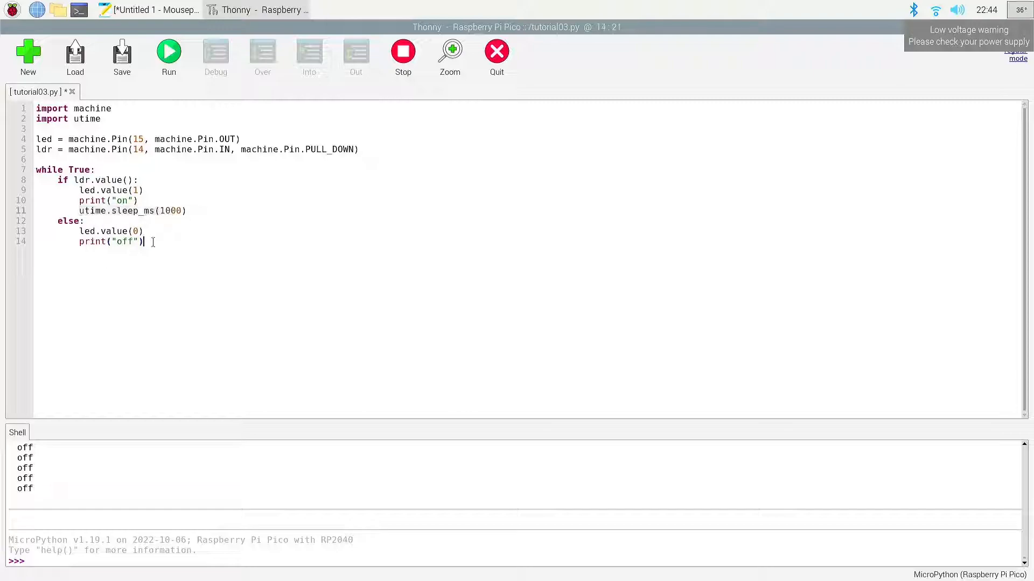
pyautogui.write('utime.sleep_ms(1000)')
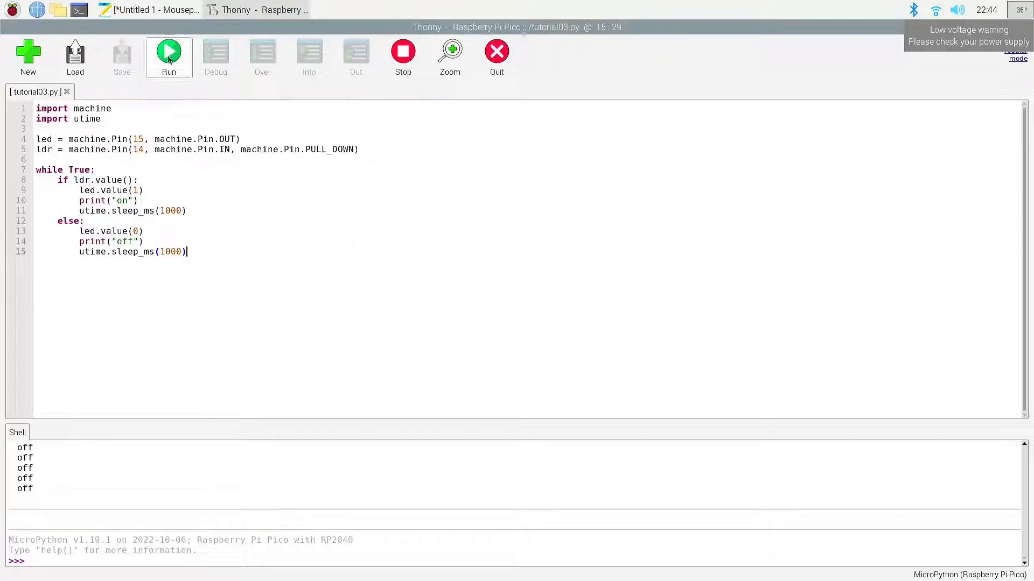
pyautogui.click(168, 51)
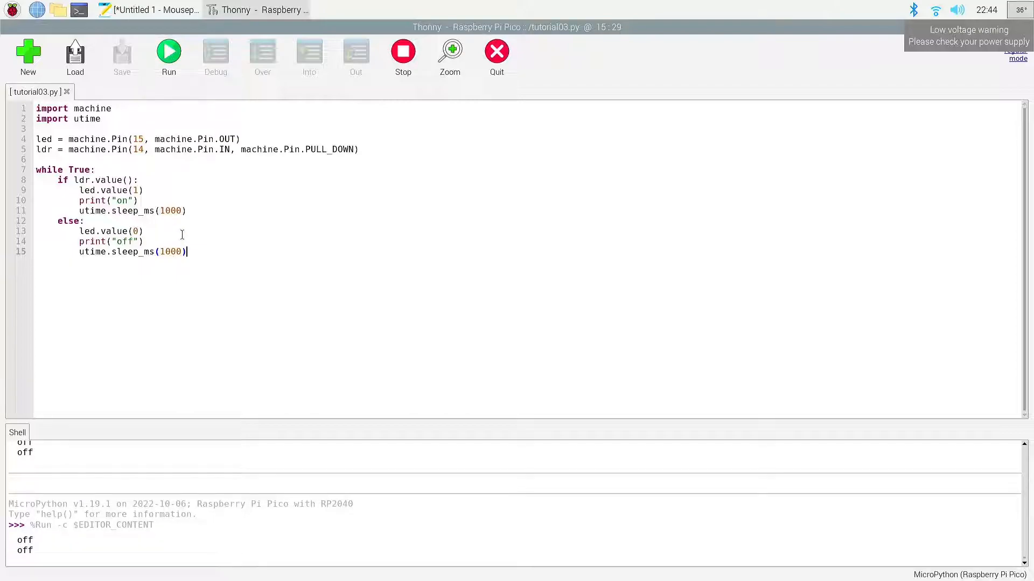